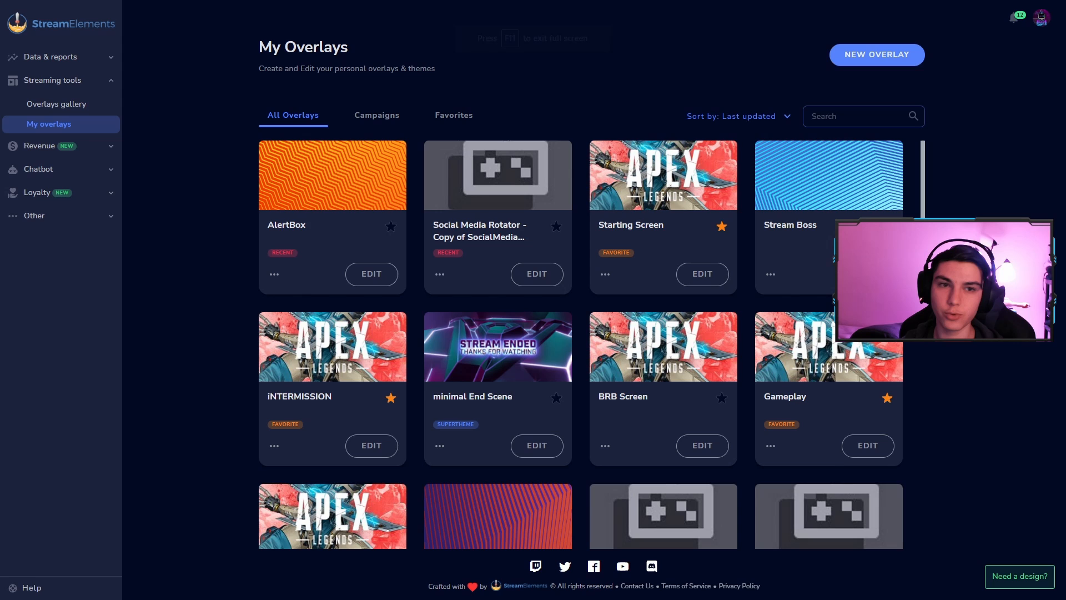
{"action": "mouse_move", "coordinate": [551, 353]}
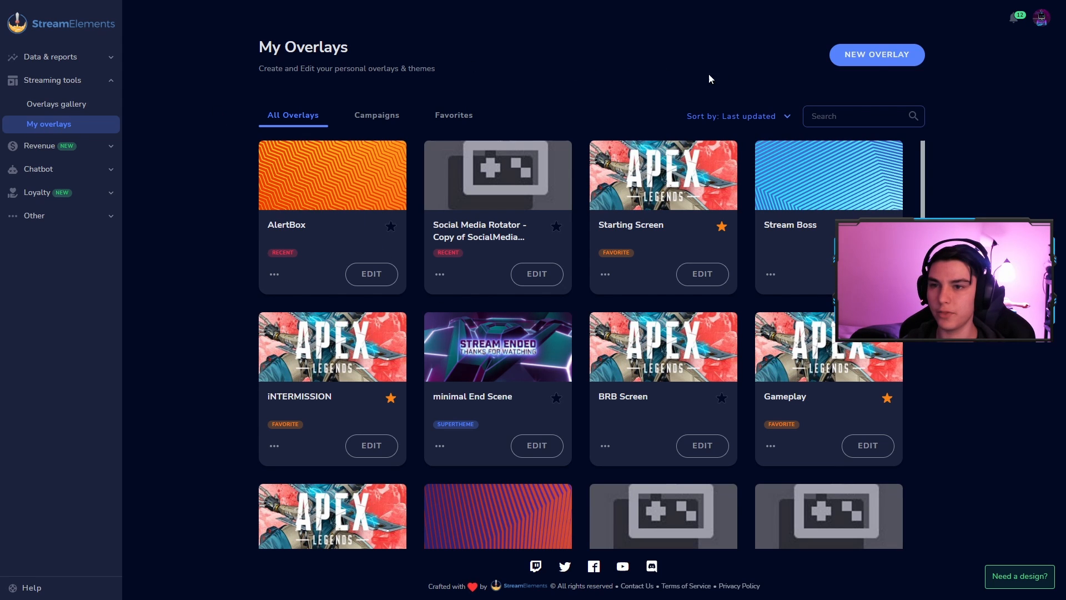
Start a new empty overlay from the My Overlays page
{"action": "left_click", "coordinate": [876, 55]}
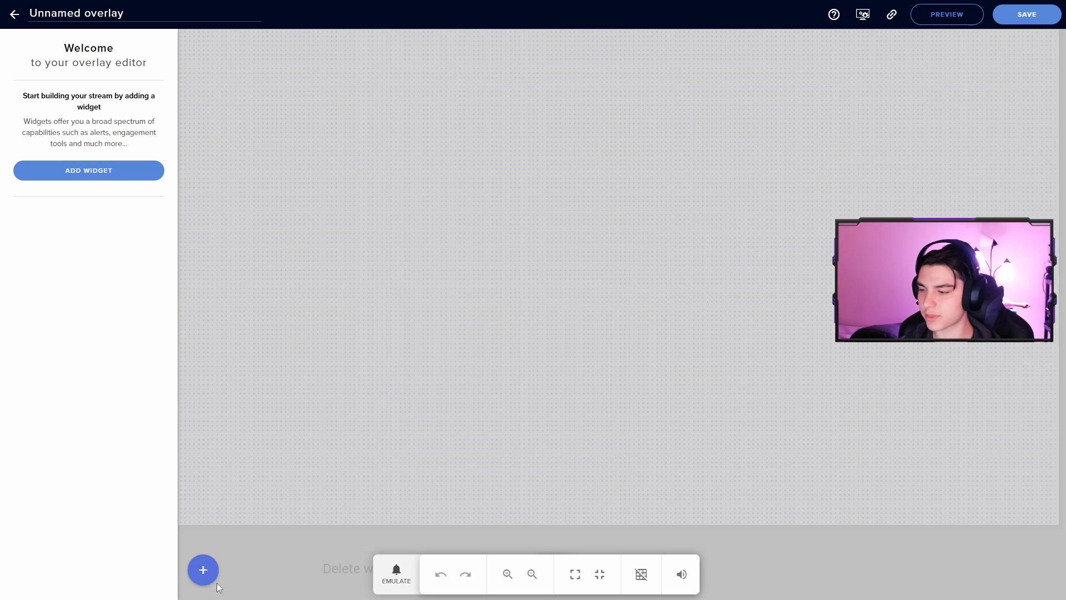
Add an AlertBox widget from the widget catalogue's ALERTS group
{"action": "left_click", "coordinate": [202, 569]}
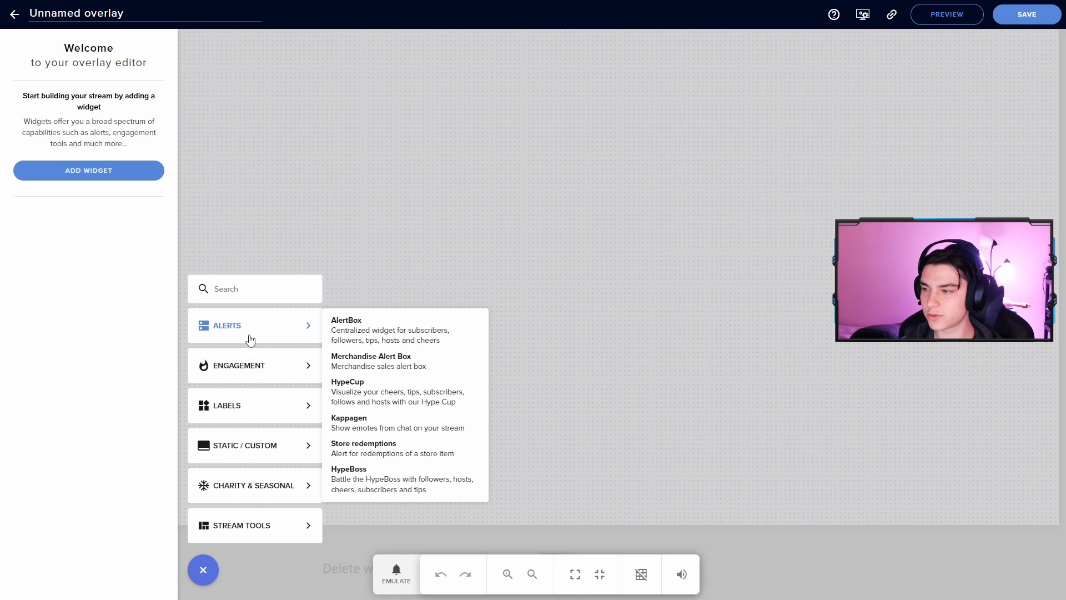
{"action": "left_click", "coordinate": [347, 329]}
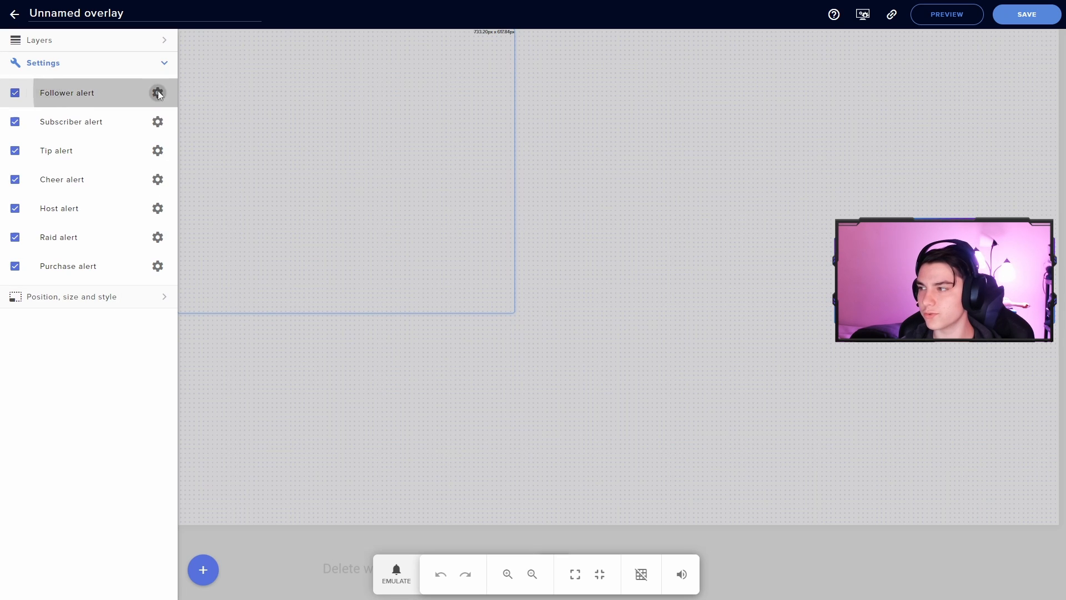
Set a custom follower alert image chosen from the media library
{"action": "left_click", "coordinate": [157, 92]}
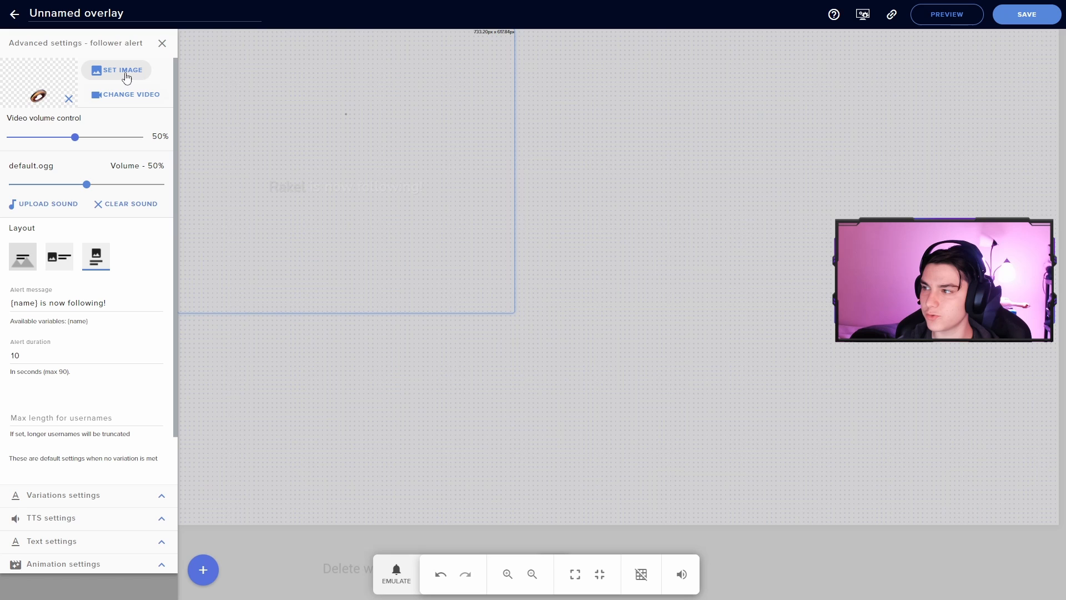
{"action": "left_click", "coordinate": [125, 95]}
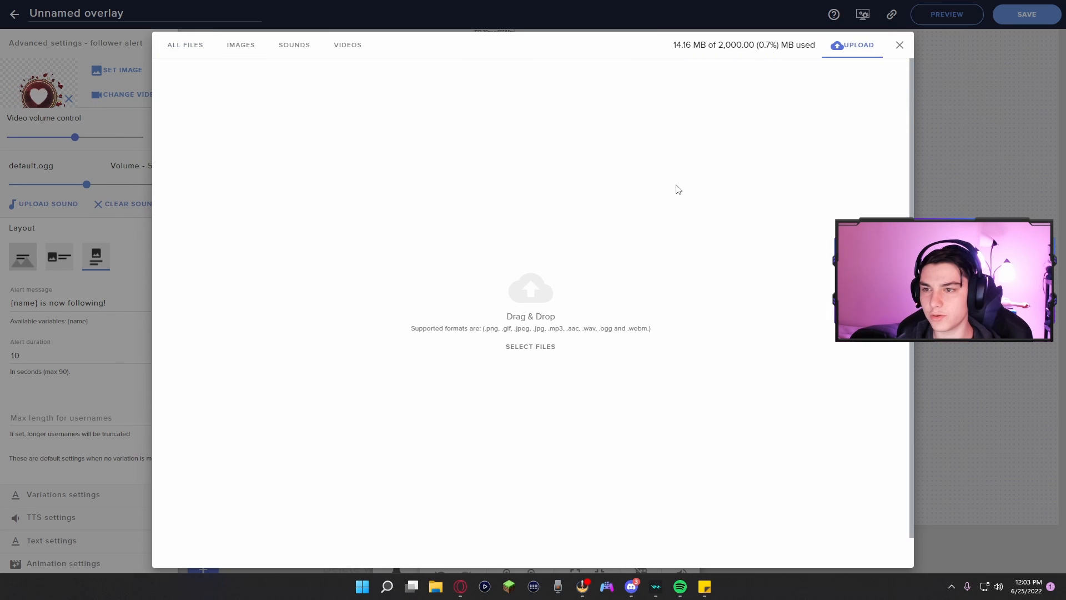
{"action": "mouse_move", "coordinate": [816, 60]}
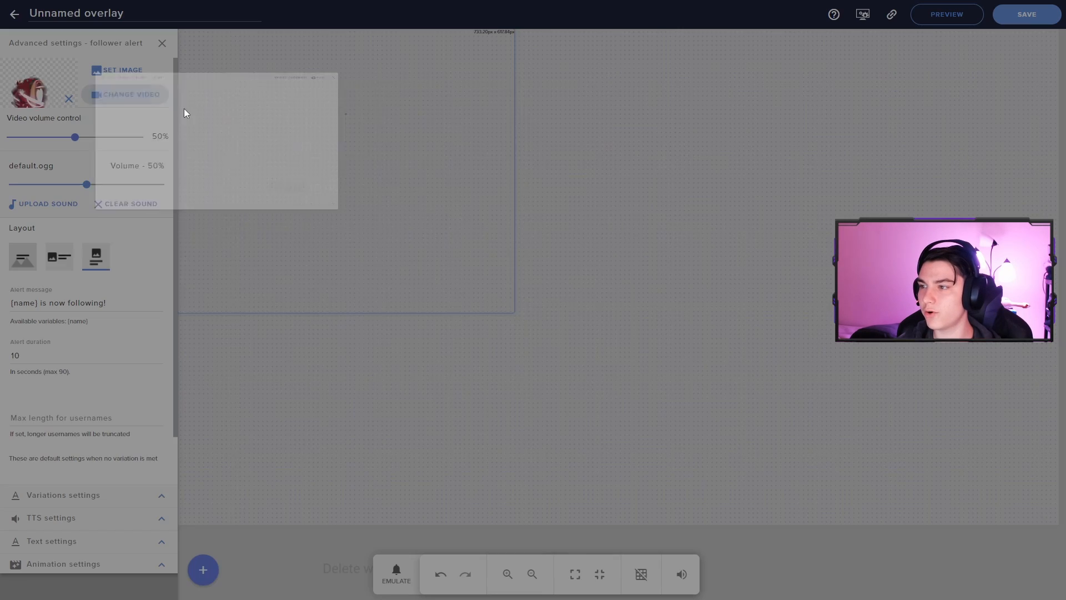
{"action": "left_click", "coordinate": [129, 93]}
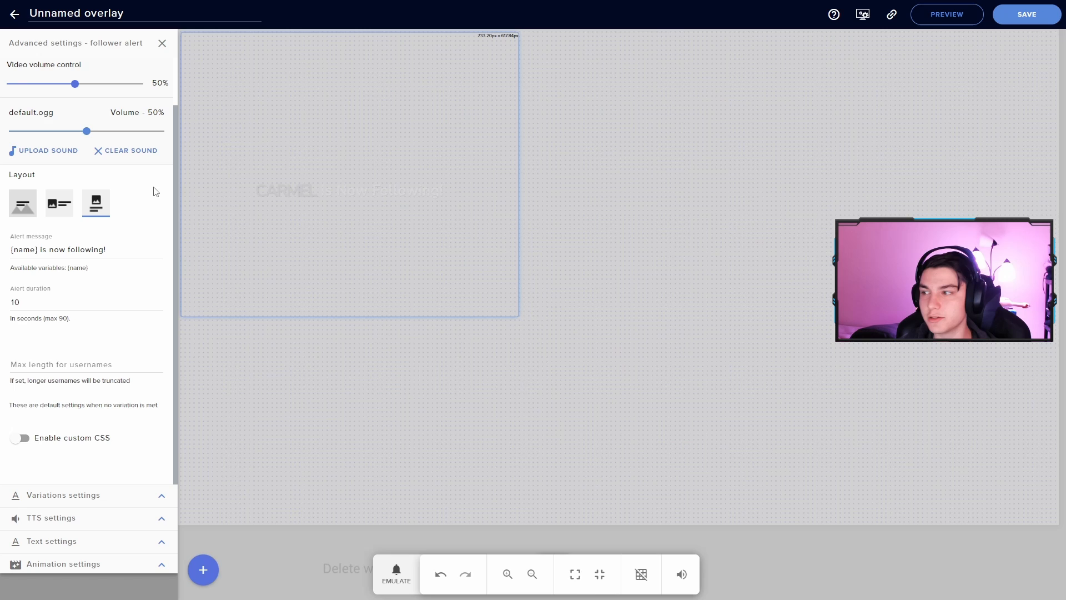
{"action": "mouse_move", "coordinate": [22, 202]}
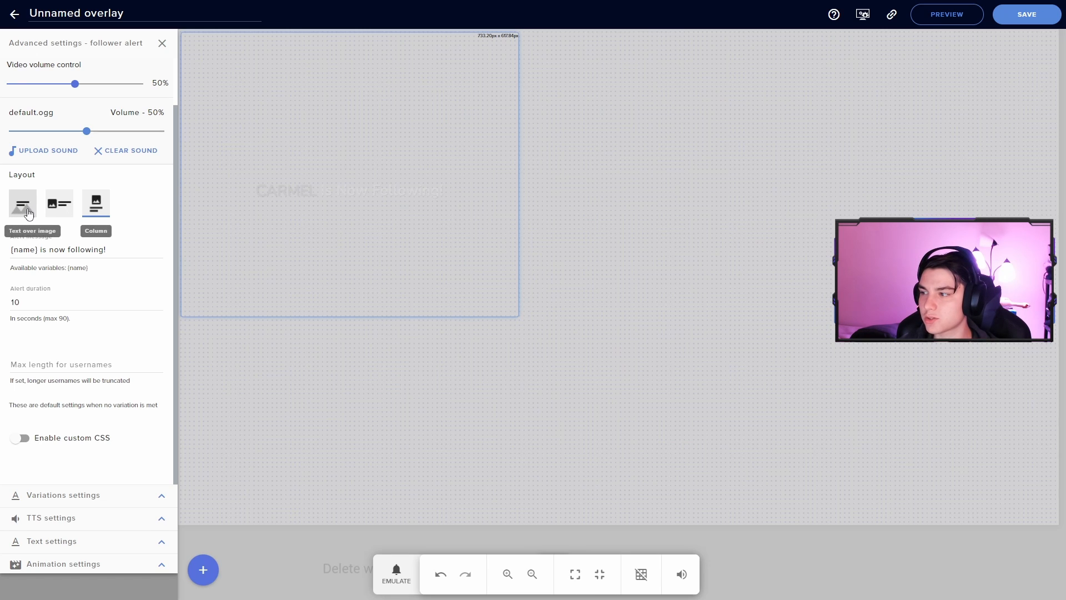
Use the Text over image layout with line height 16.2 so the name sits inside the banner
{"action": "left_click", "coordinate": [22, 202]}
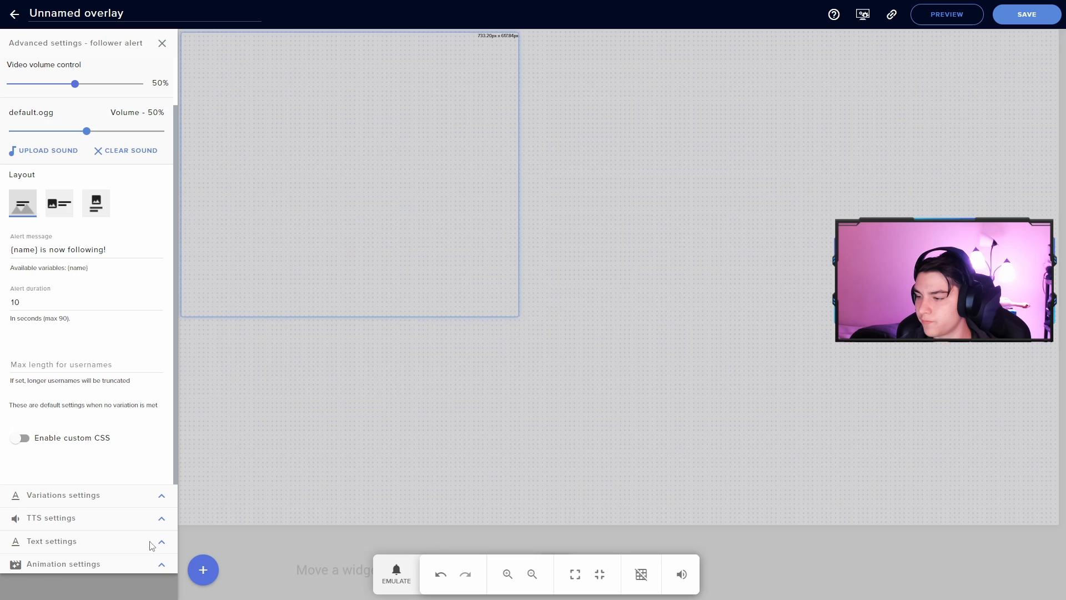
{"action": "left_click", "coordinate": [51, 541]}
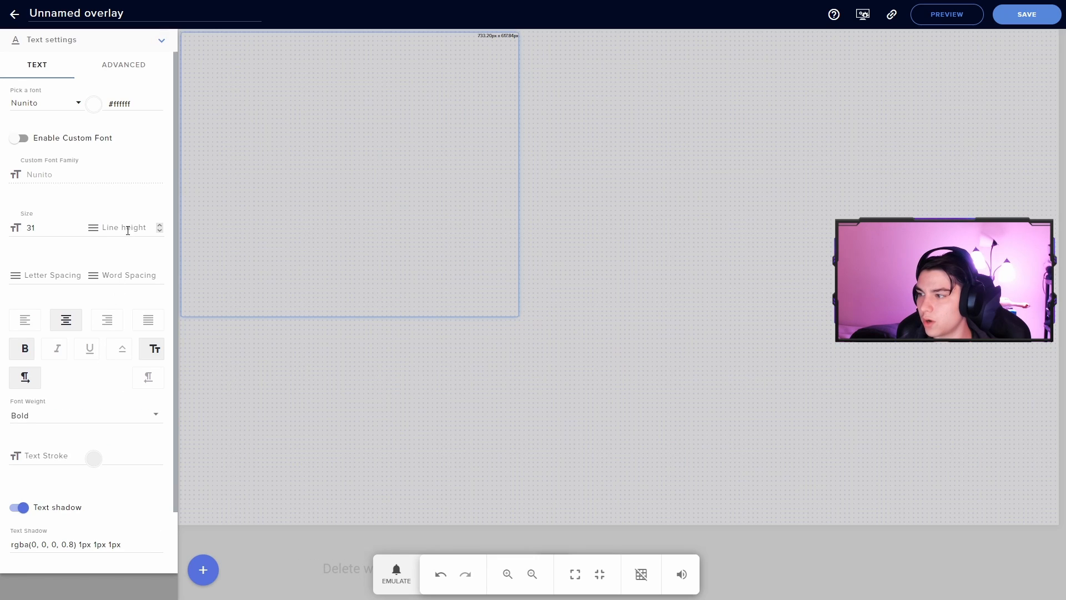
{"action": "left_click", "coordinate": [126, 227]}
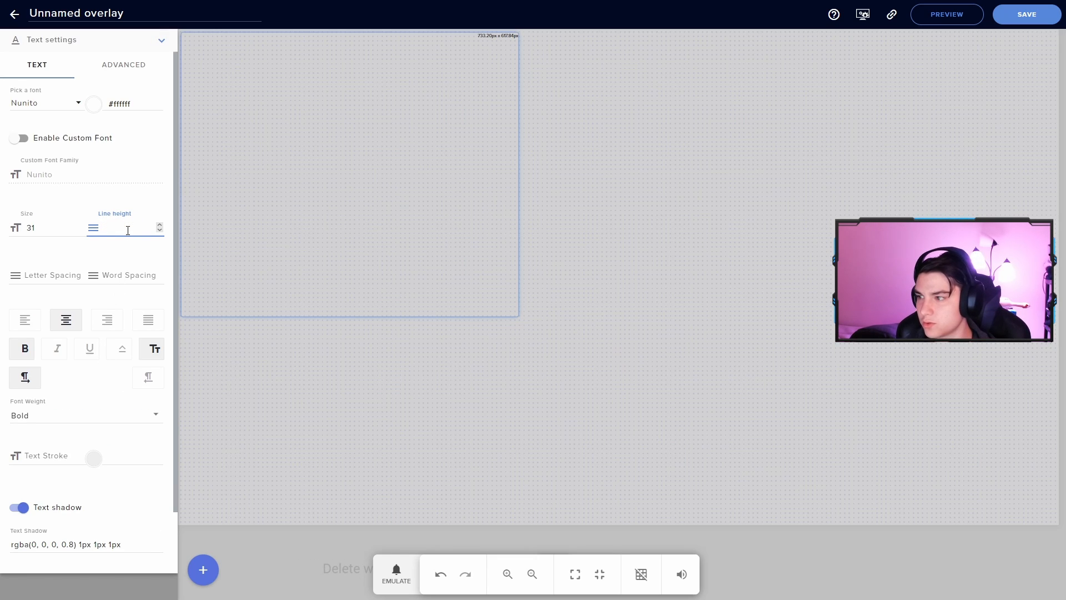
{"action": "type", "text": "20"}
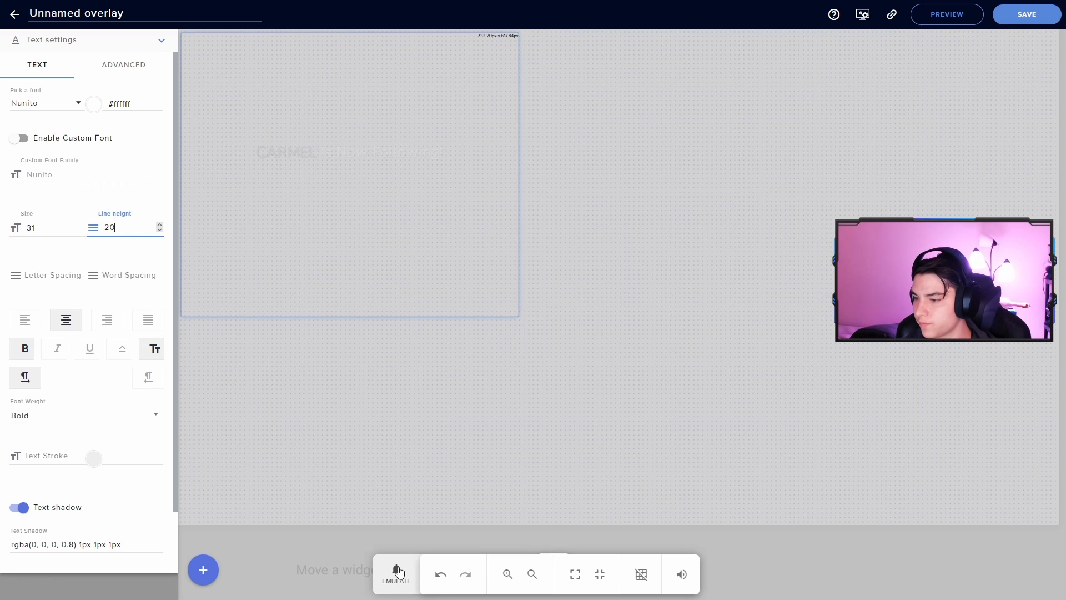
{"action": "left_click", "coordinate": [396, 574]}
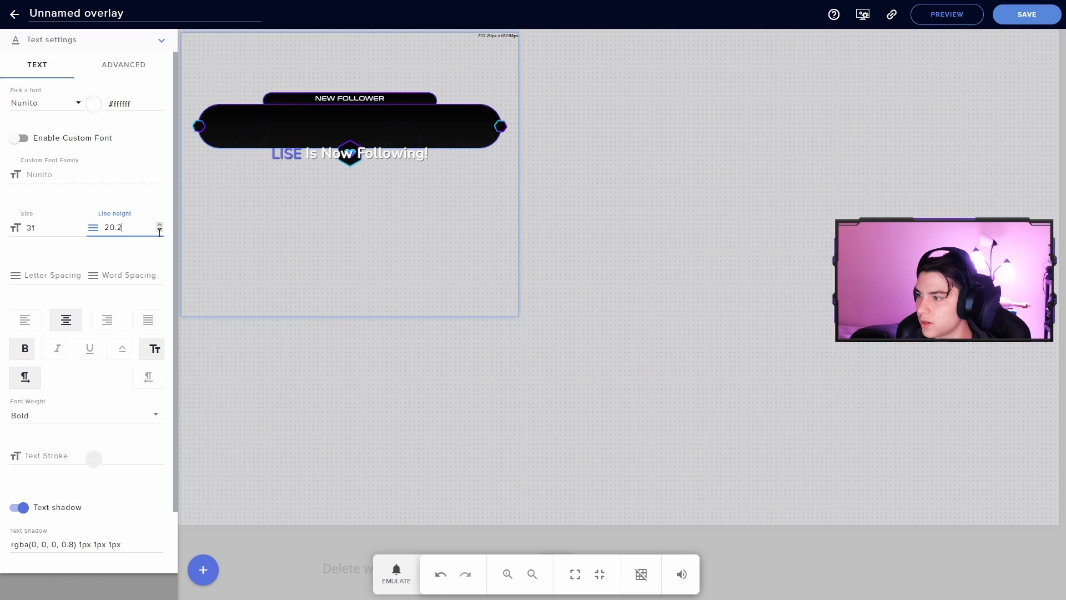
{"action": "left_click", "coordinate": [159, 231]}
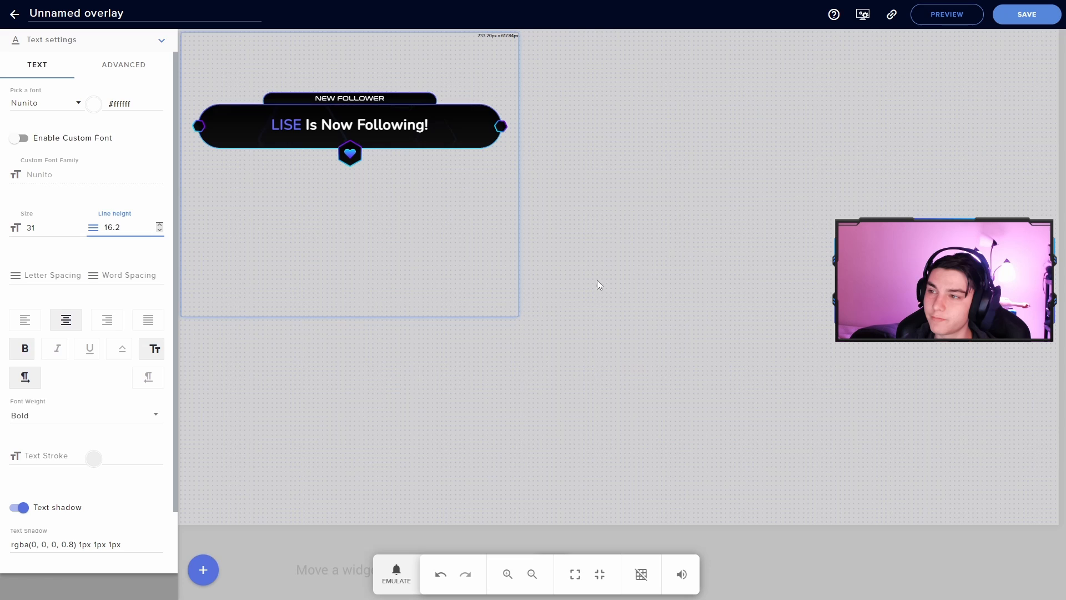
Save the overlay as TEST ALERT and copy its overlay URL
{"action": "left_click", "coordinate": [1025, 14]}
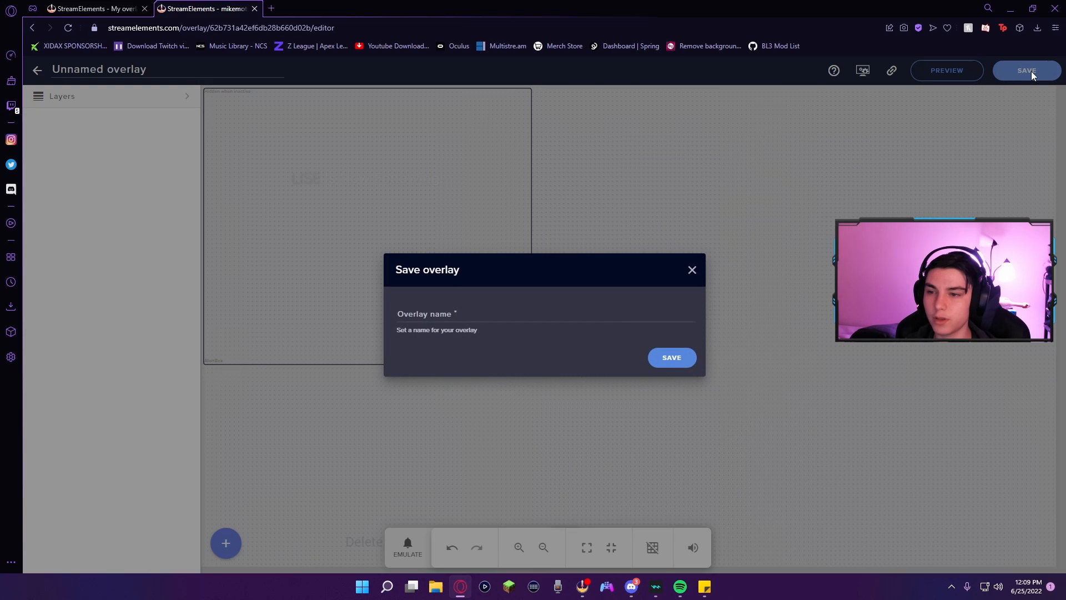
{"action": "left_click", "coordinate": [544, 314]}
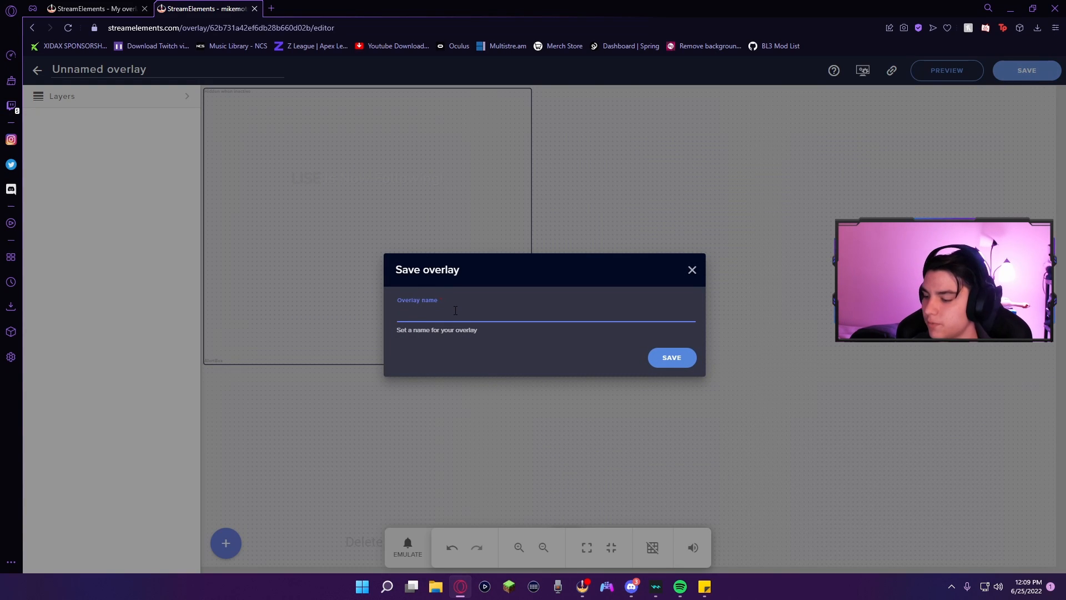
{"action": "left_click", "coordinate": [671, 357]}
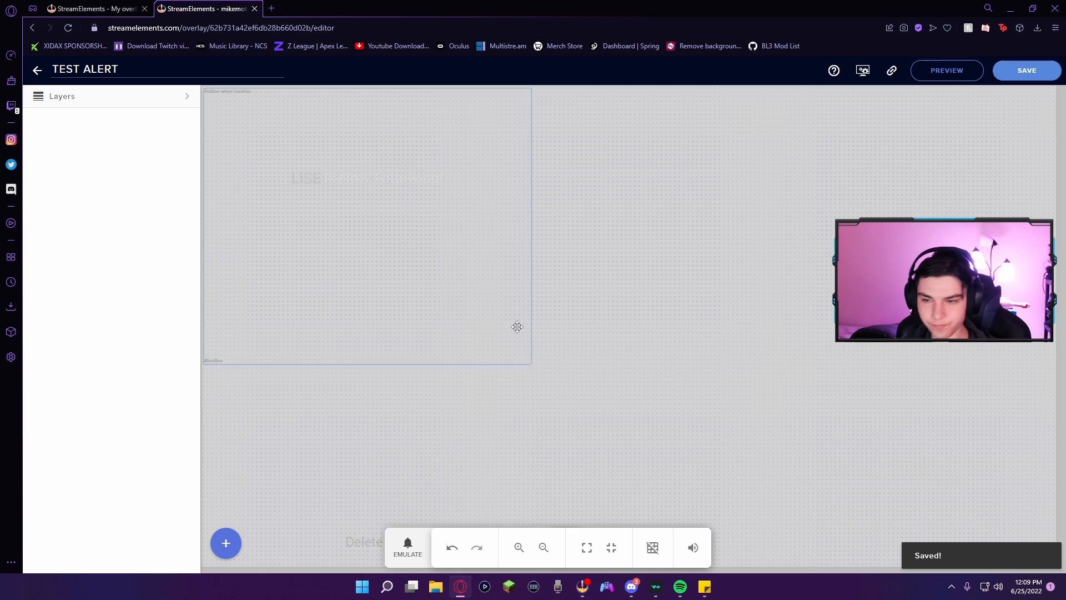
{"action": "mouse_move", "coordinate": [891, 70]}
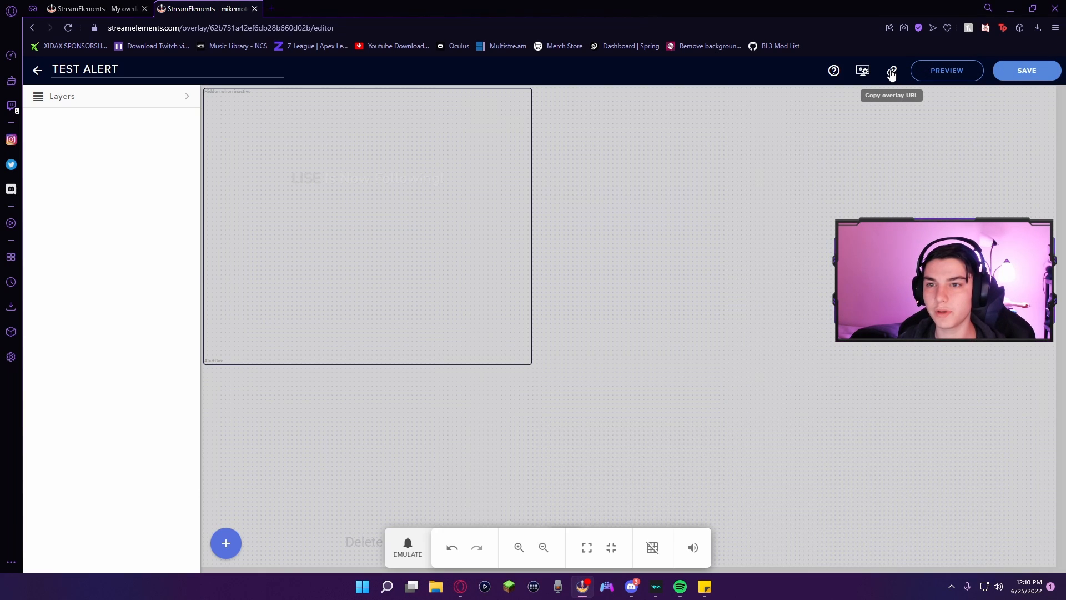
{"action": "left_click", "coordinate": [890, 70]}
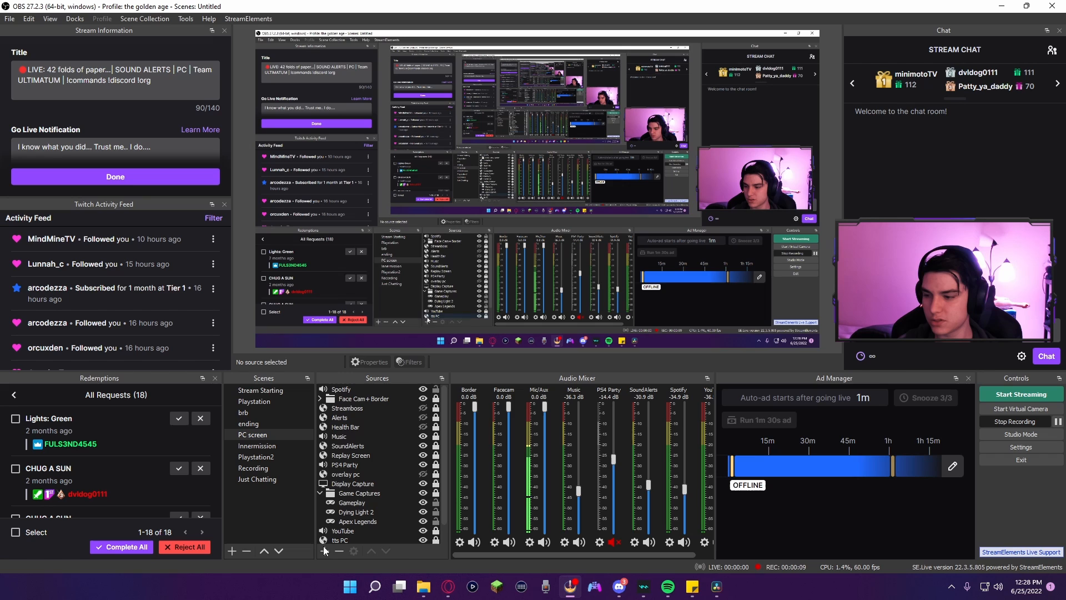
Add a Browser source named TEST ALERTS pointing at the copied overlay URL
{"action": "left_click", "coordinate": [231, 551]}
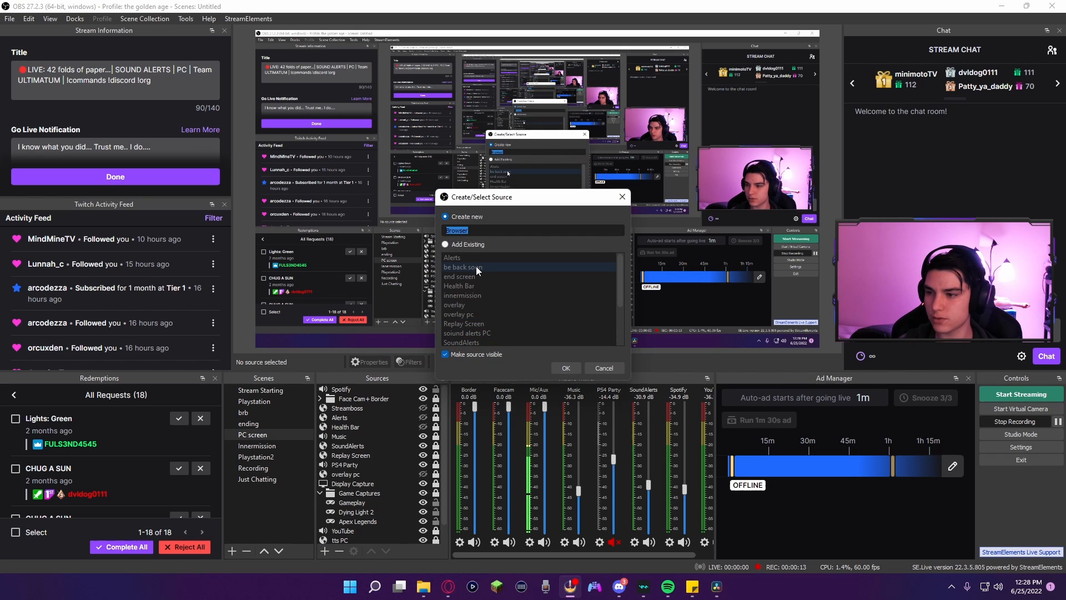
{"action": "type", "text": "TEST ALERTS"}
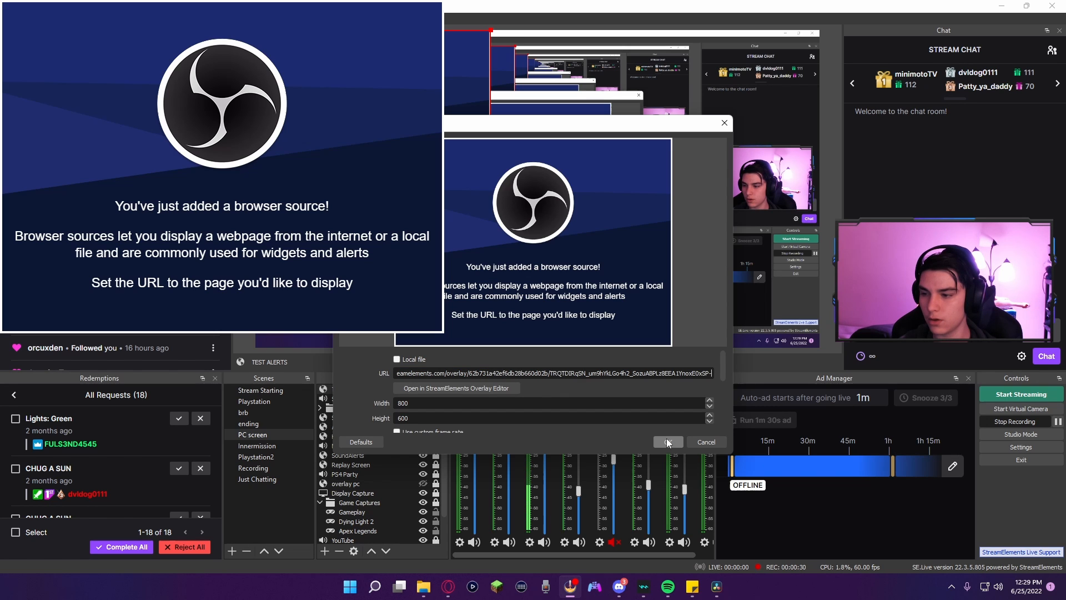
{"action": "left_click", "coordinate": [666, 442]}
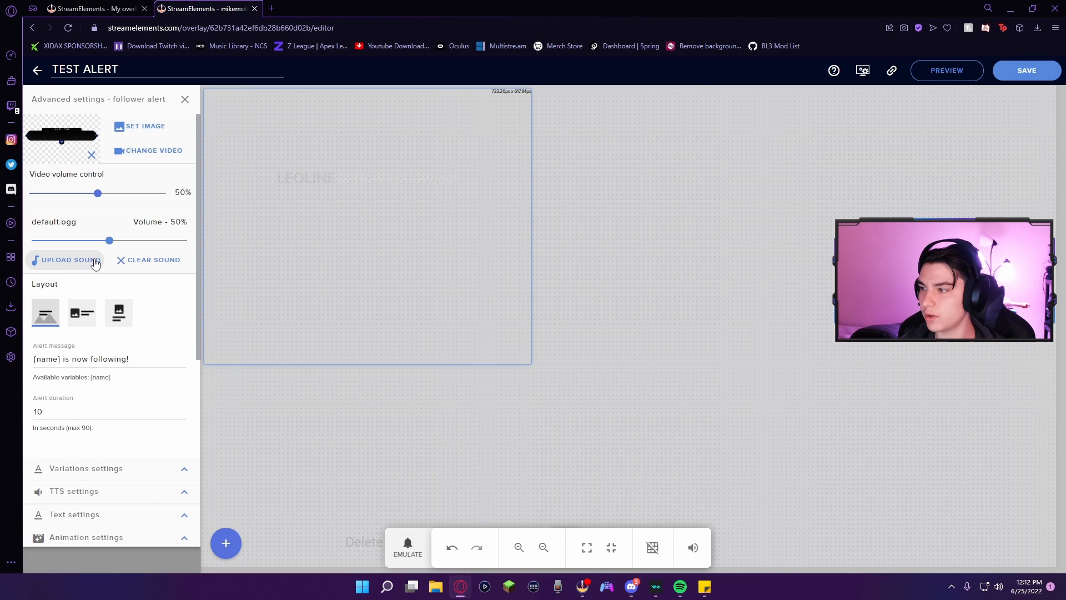
Upload wtf is twitch.wav as the follower alert sound and emulate a Follower event
{"action": "left_click", "coordinate": [69, 260]}
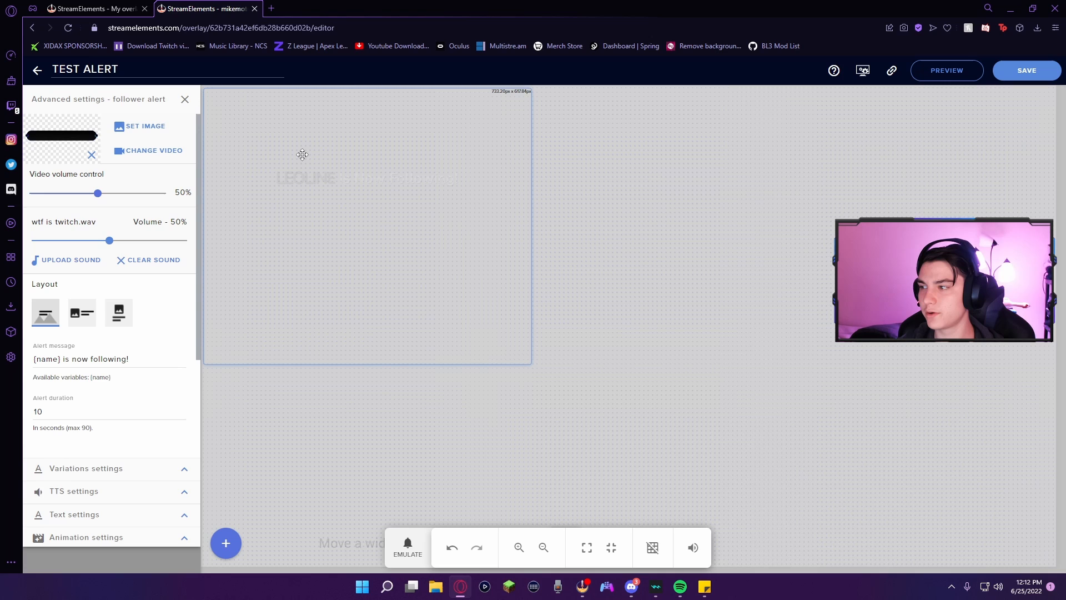
{"action": "left_click", "coordinate": [408, 547]}
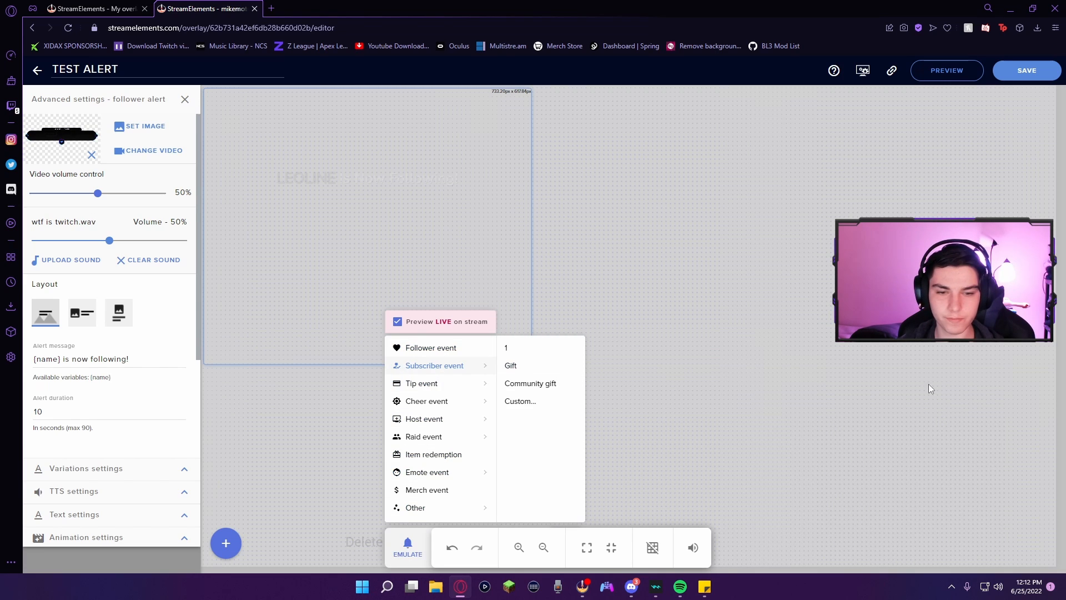
{"action": "left_click", "coordinate": [430, 347]}
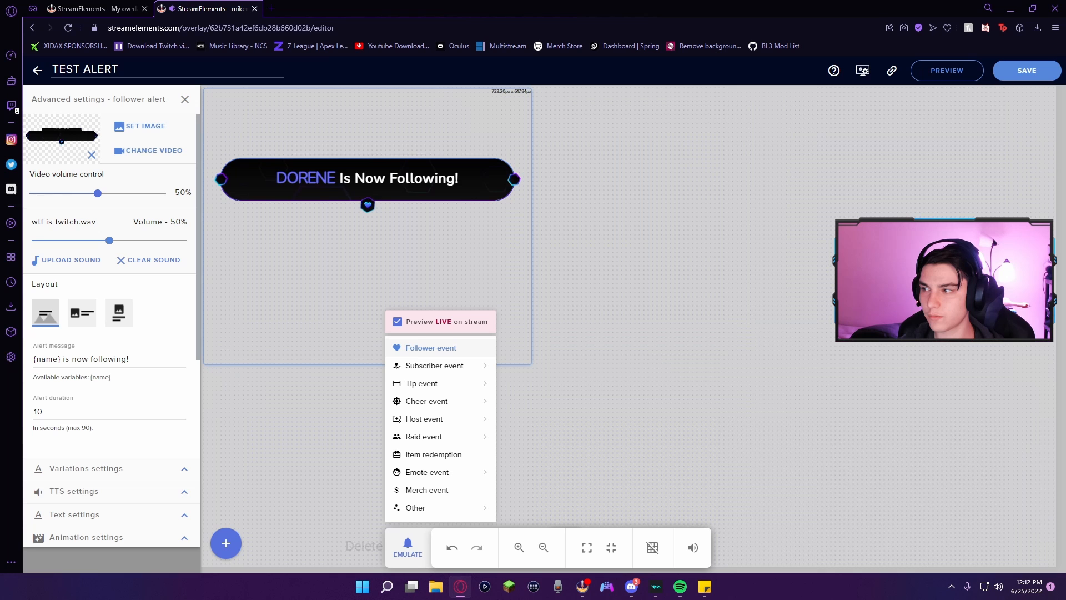